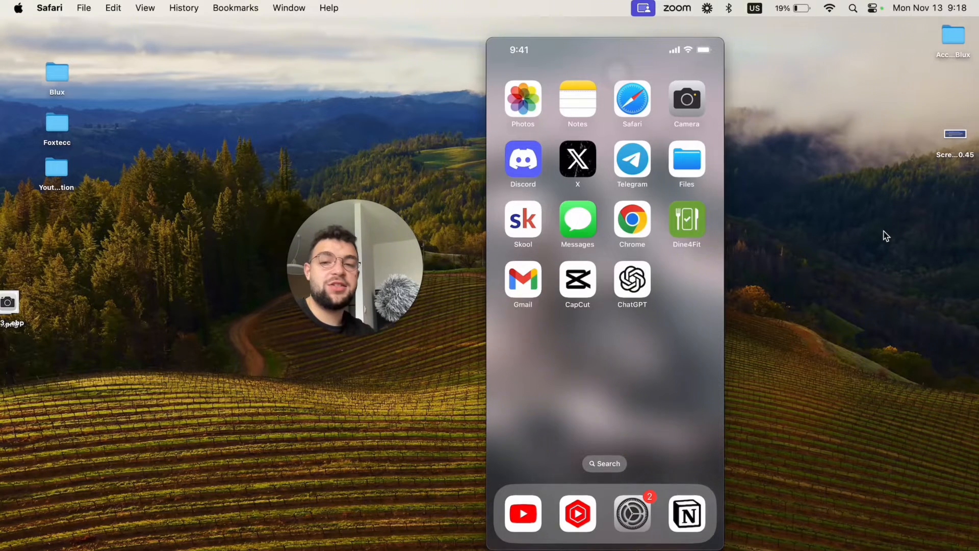
Step: Open the purple iPhone photo from Recents in editing mode
{"action": "left_click", "coordinate": [522, 104]}
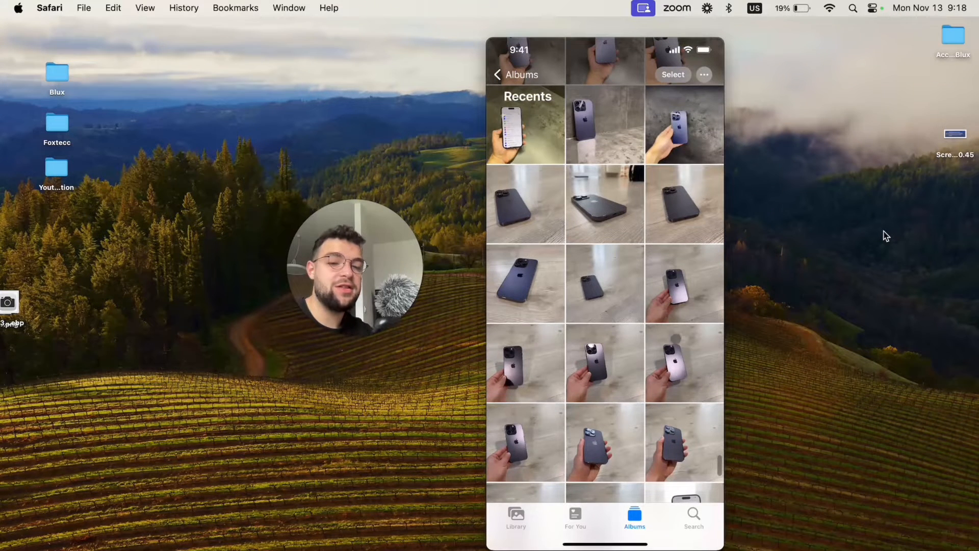
{"action": "left_click", "coordinate": [603, 203]}
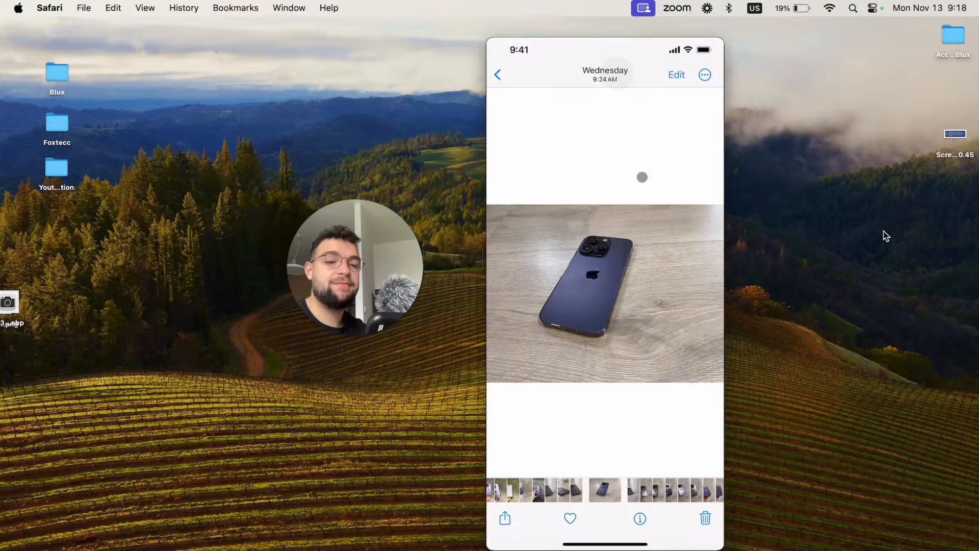
{"action": "left_click", "coordinate": [676, 74]}
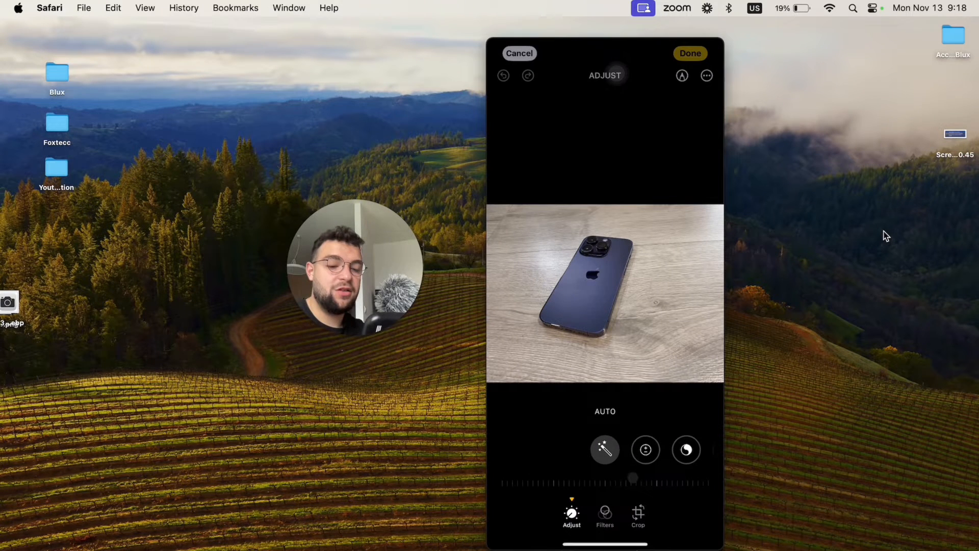
Step: Apply the Vivid Warm filter, raise Saturation to 100 and save the photo
{"action": "left_click", "coordinate": [604, 515]}
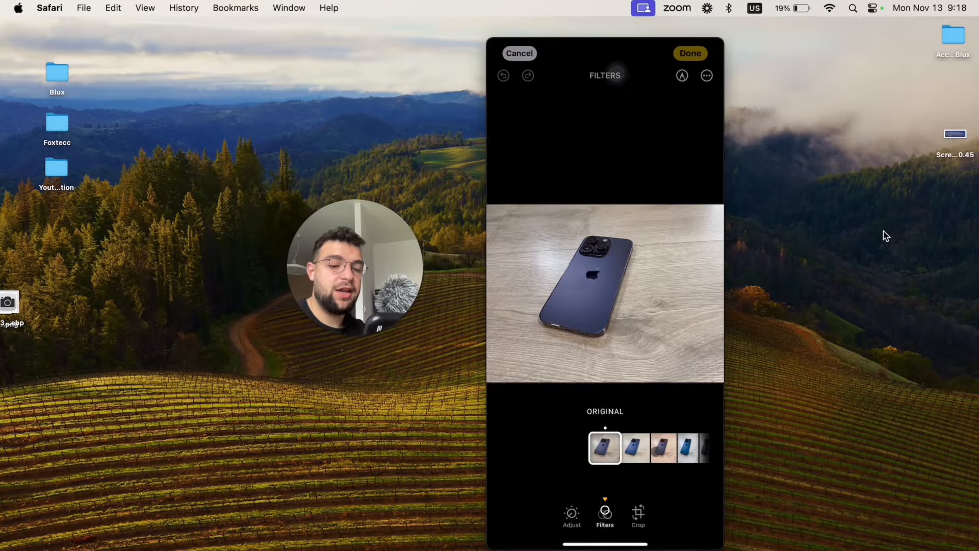
{"action": "left_click", "coordinate": [604, 448]}
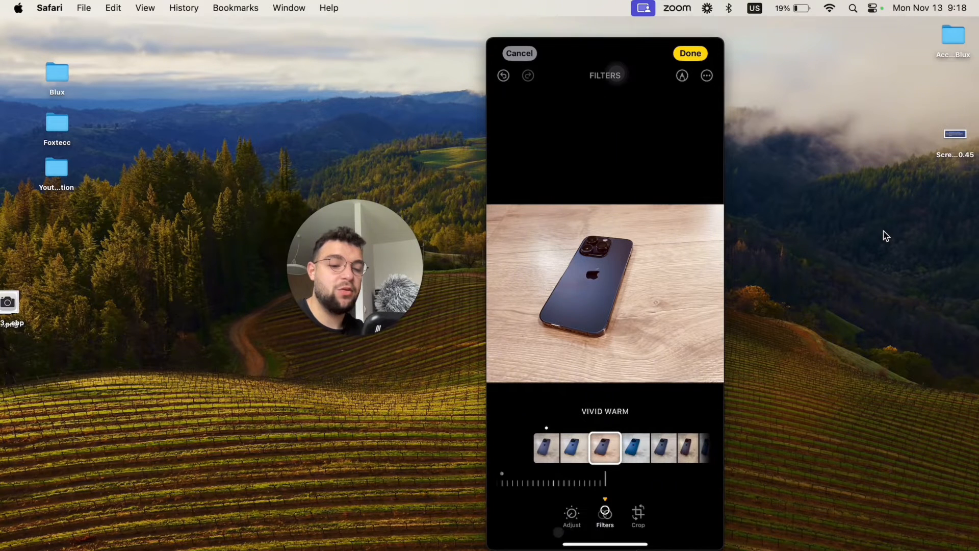
{"action": "left_click", "coordinate": [571, 515]}
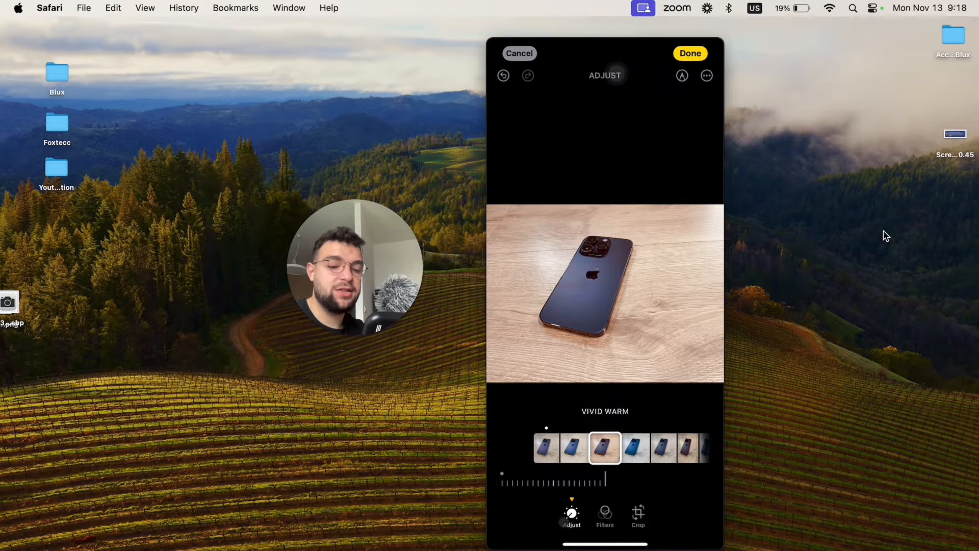
{"action": "left_click", "coordinate": [572, 515]}
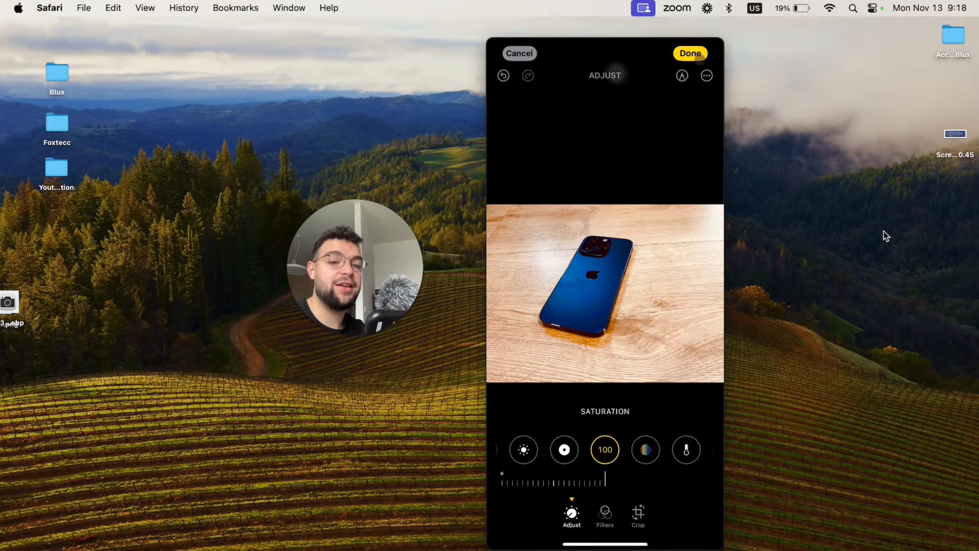
{"action": "left_click", "coordinate": [519, 53]}
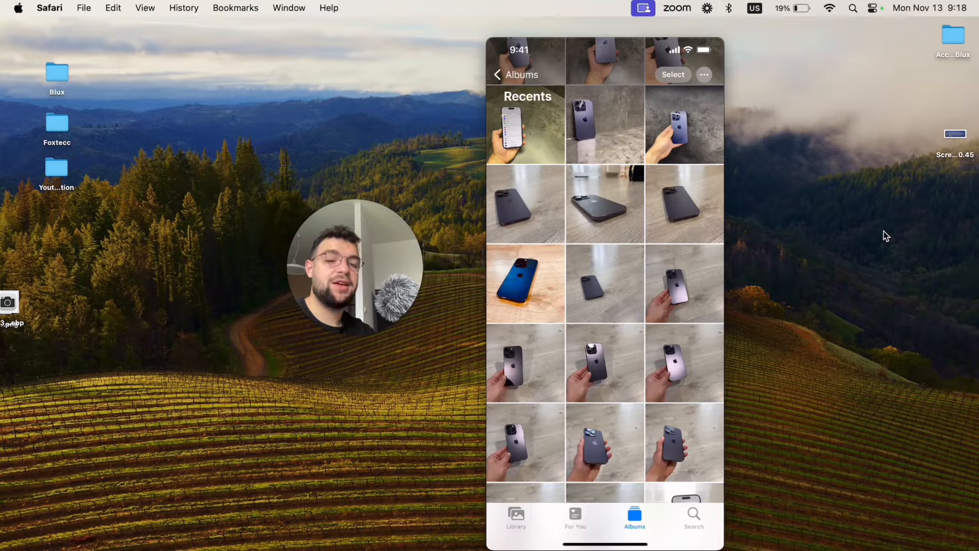
Step: Copy the edits from the warm iPhone photo and return to Recents
{"action": "left_click", "coordinate": [525, 284]}
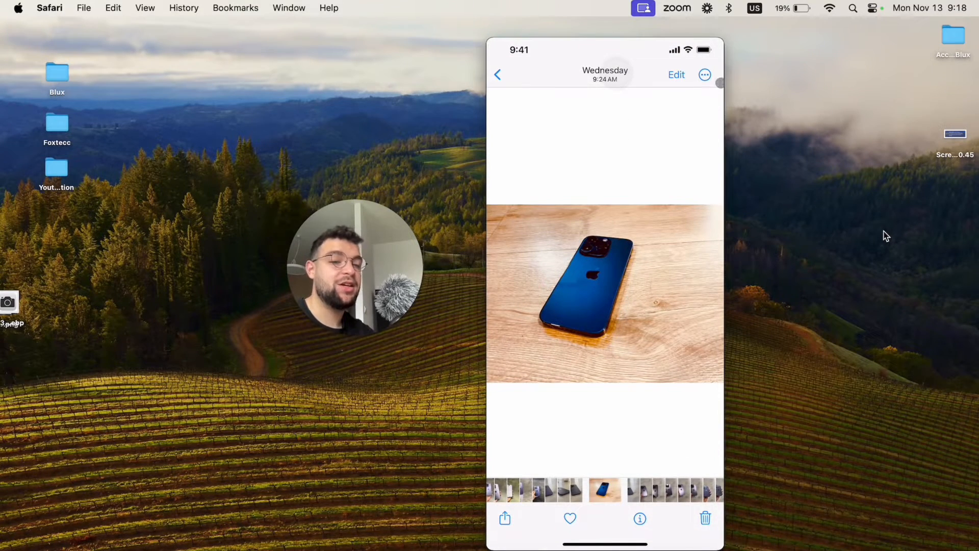
{"action": "left_click", "coordinate": [705, 75]}
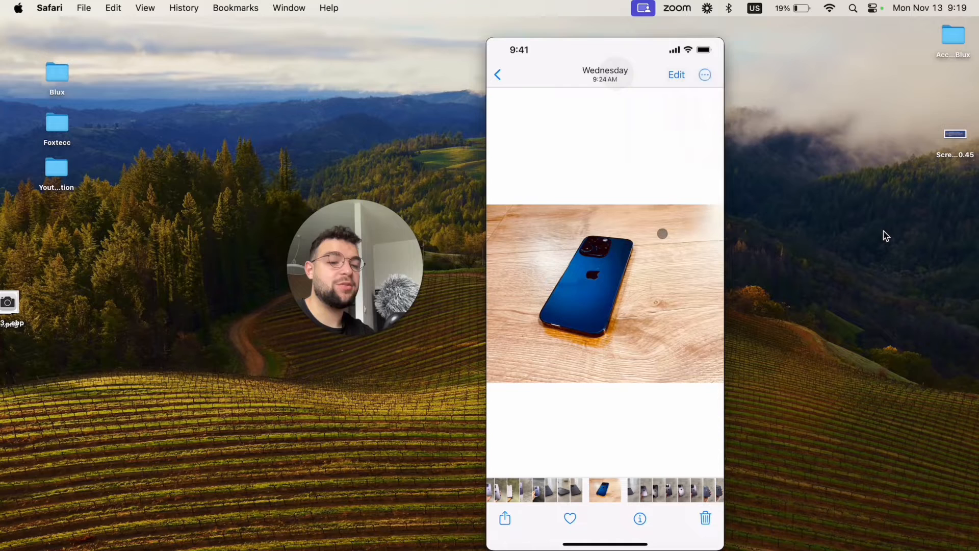
{"action": "left_click", "coordinate": [498, 75]}
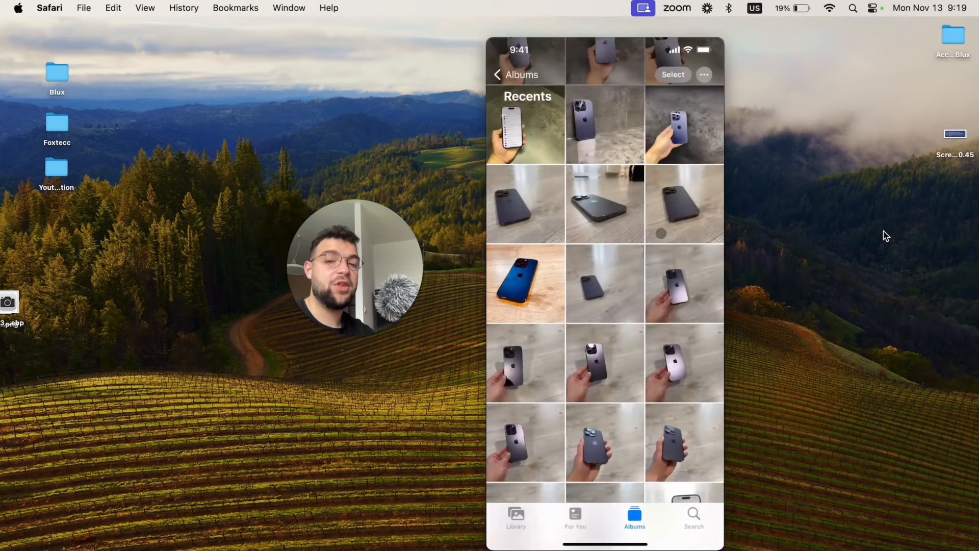
Step: Select 13 other phone photos and paste the copied warm edits onto them
{"action": "scroll", "scroll_direction": "down", "scroll_amount": 3}
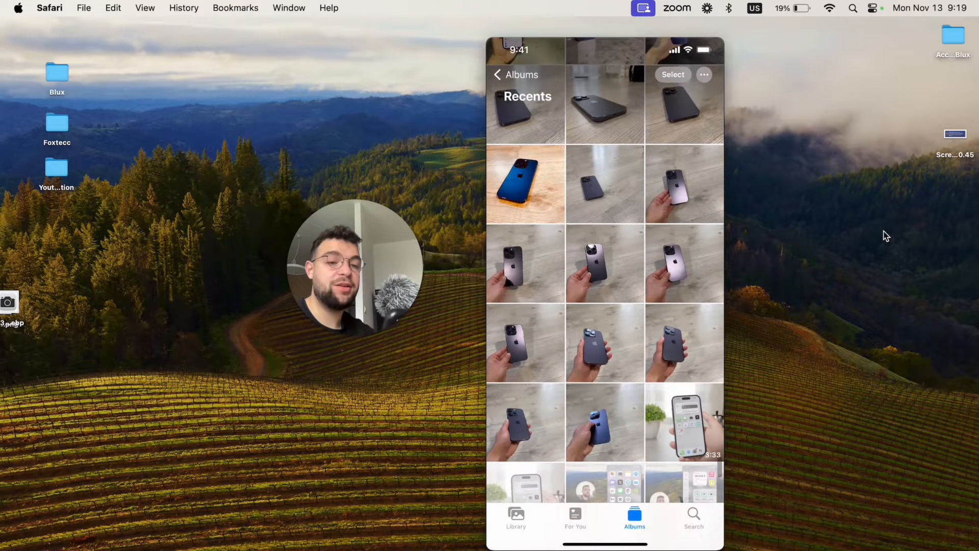
{"action": "left_click", "coordinate": [672, 74]}
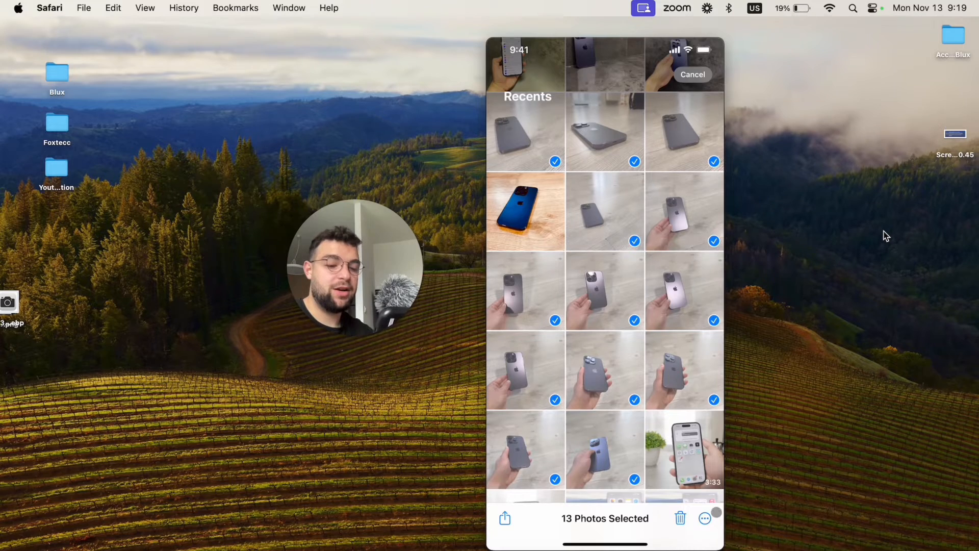
{"action": "left_click", "coordinate": [705, 518]}
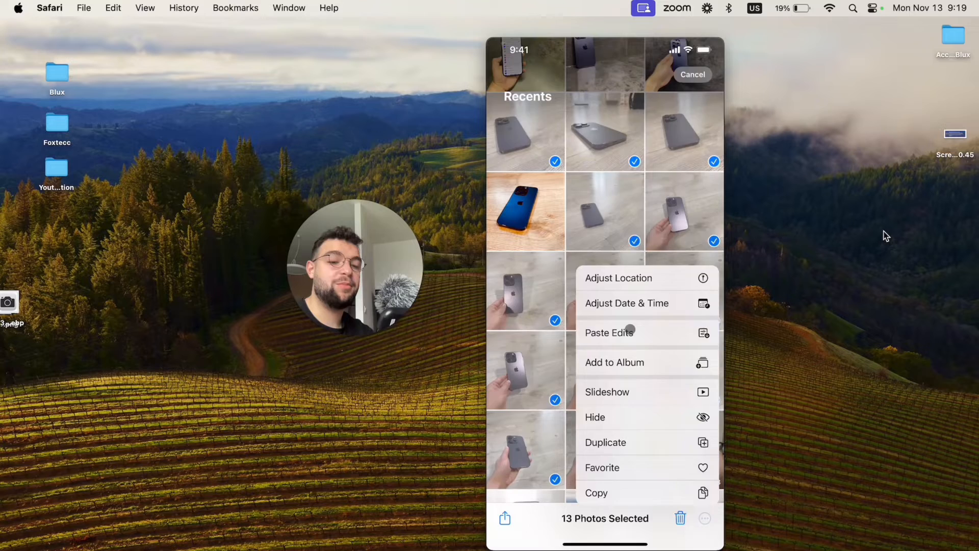
{"action": "left_click", "coordinate": [608, 333]}
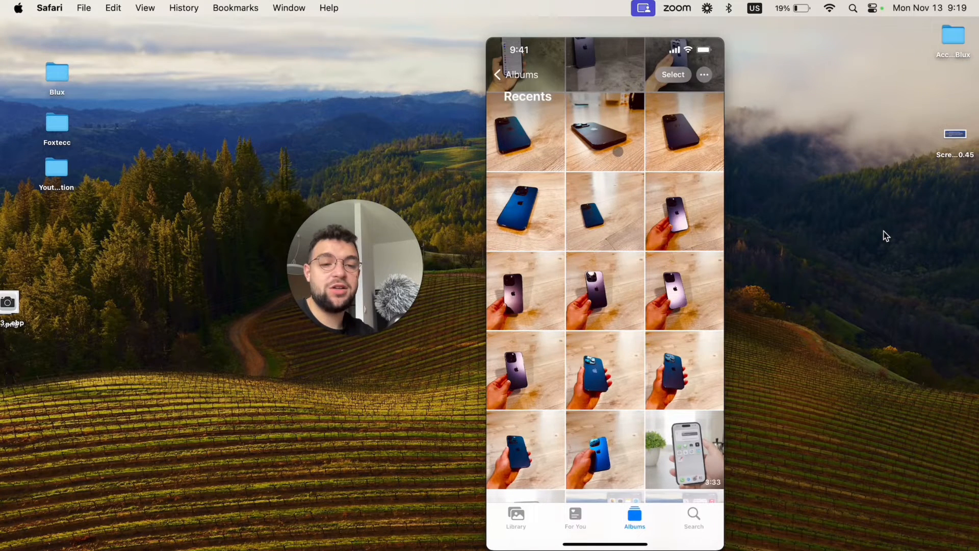
Step: Revert the photo of the phone on the table to its original and leave Photos
{"action": "left_click", "coordinate": [605, 132]}
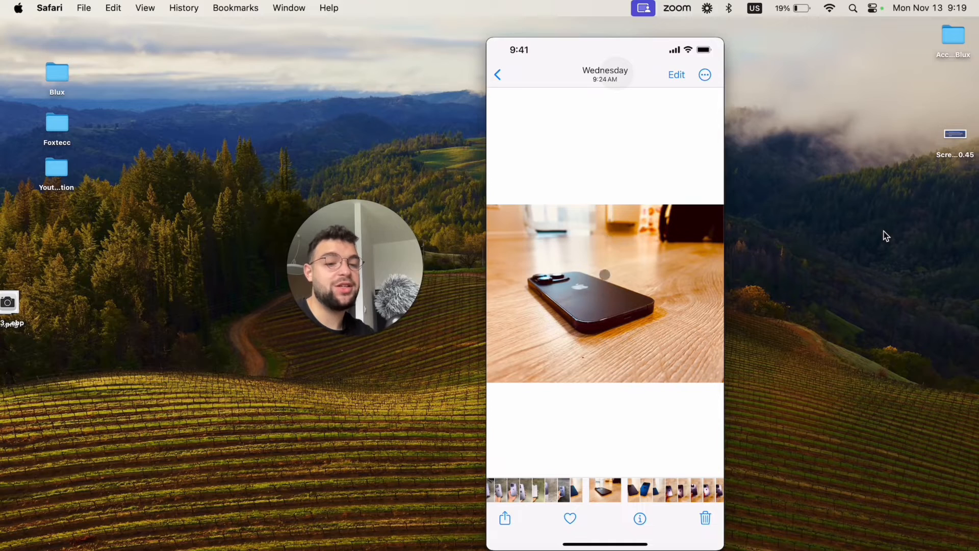
{"action": "left_click", "coordinate": [705, 74]}
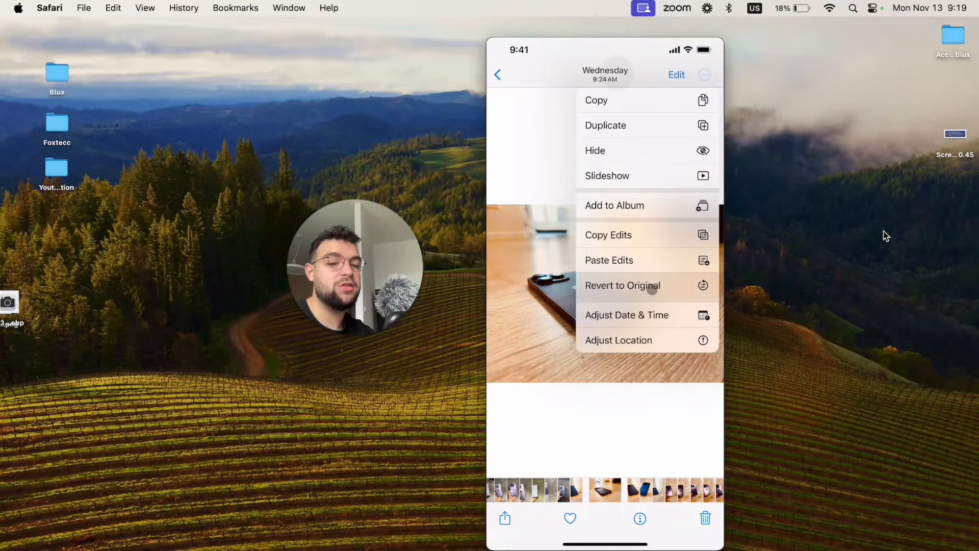
{"action": "left_click", "coordinate": [705, 74]}
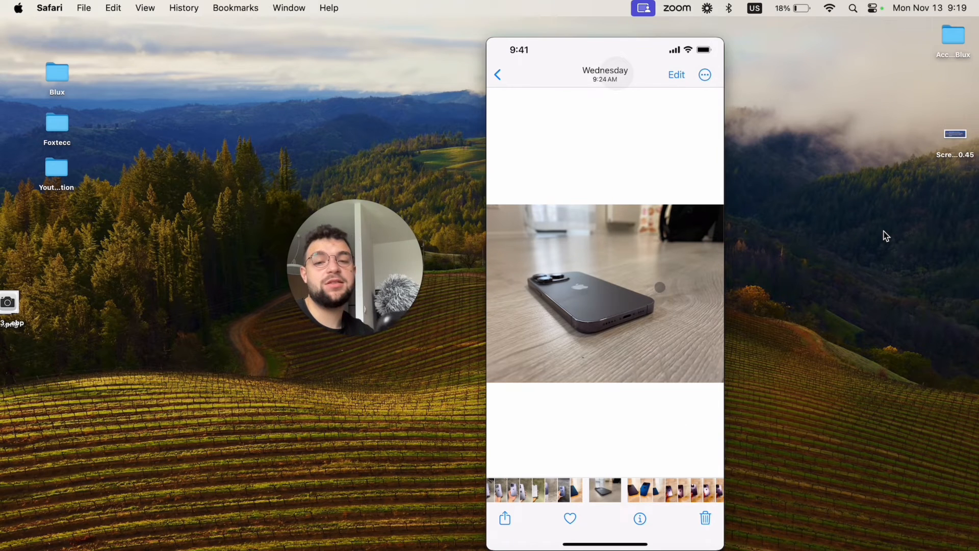
{"action": "left_click", "coordinate": [498, 74]}
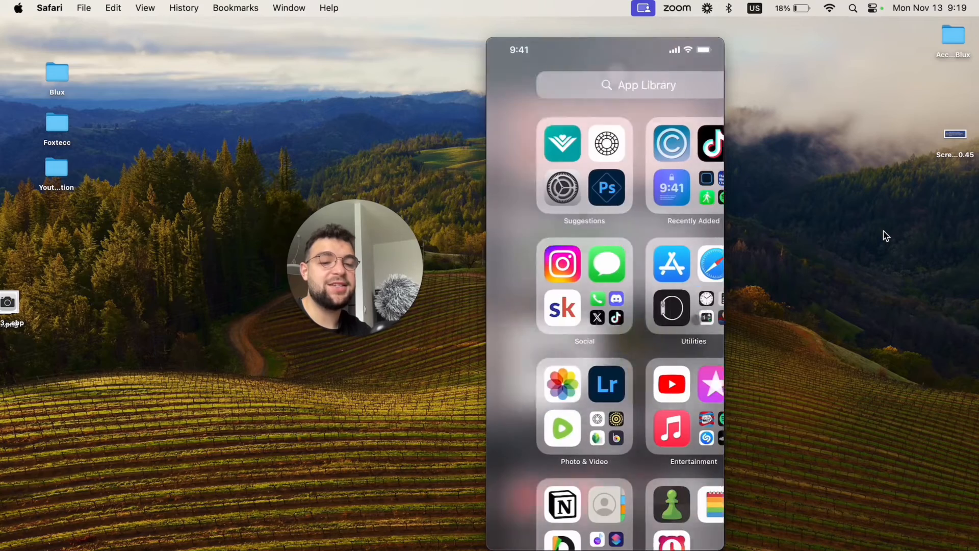
{"action": "left_click", "coordinate": [605, 385]}
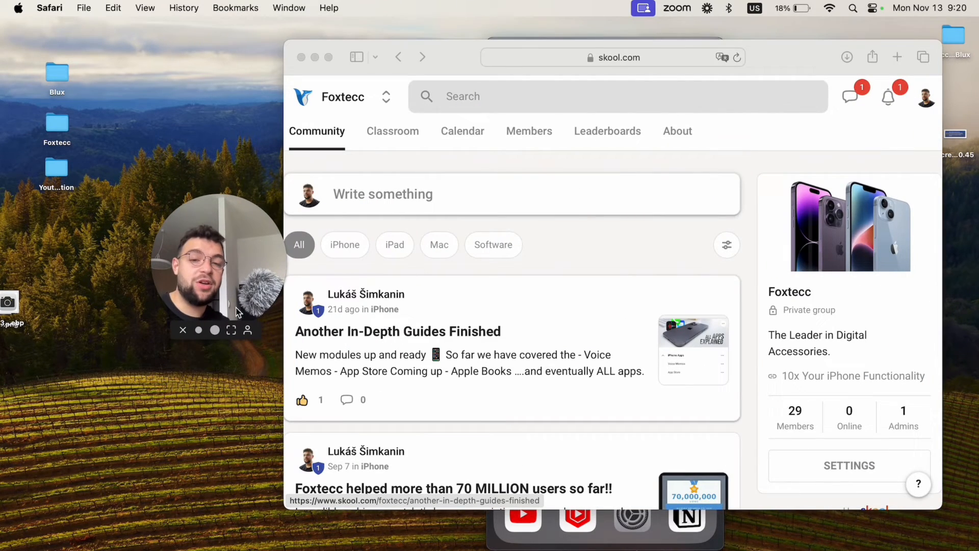
{"action": "mouse_move", "coordinate": [381, 145]}
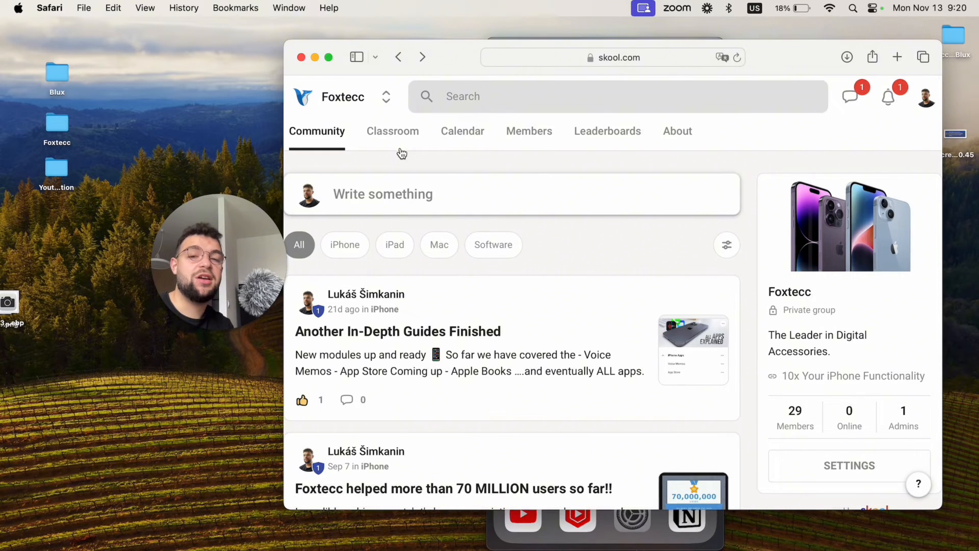
Step: Open the Social Media - Photo and Video course from the Classroom section
{"action": "left_click", "coordinate": [393, 130]}
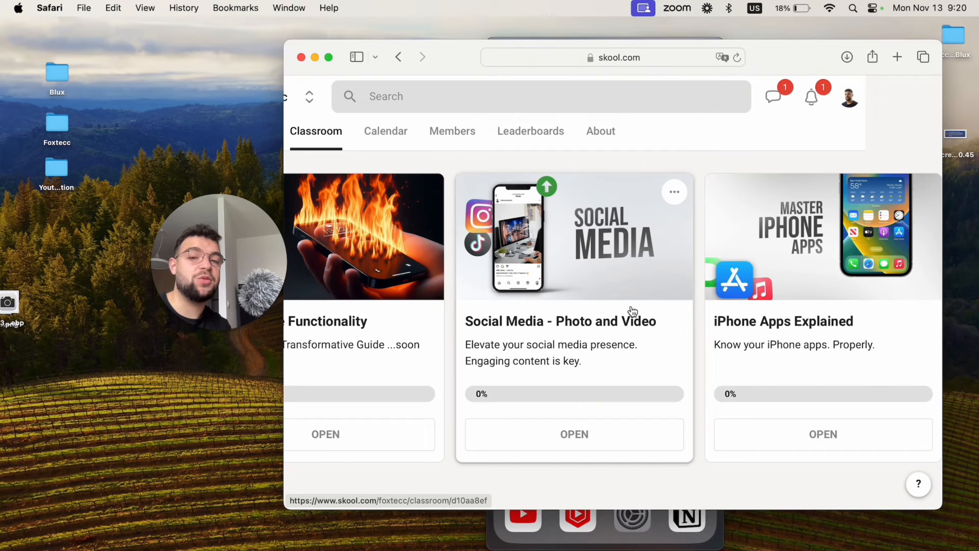
{"action": "left_click", "coordinate": [574, 435]}
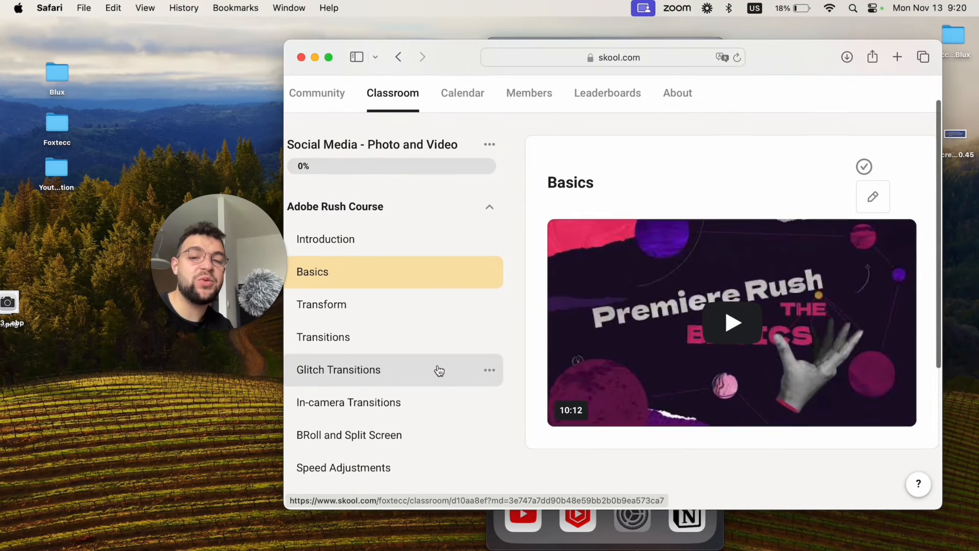